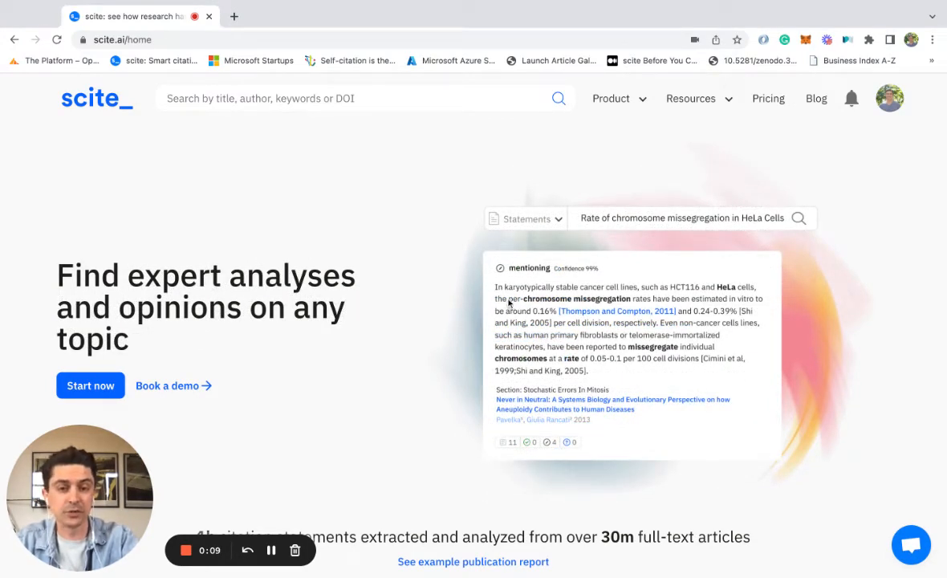
Step: Expand the Product menu on the scite home page to list its tools
left_click(610, 98)
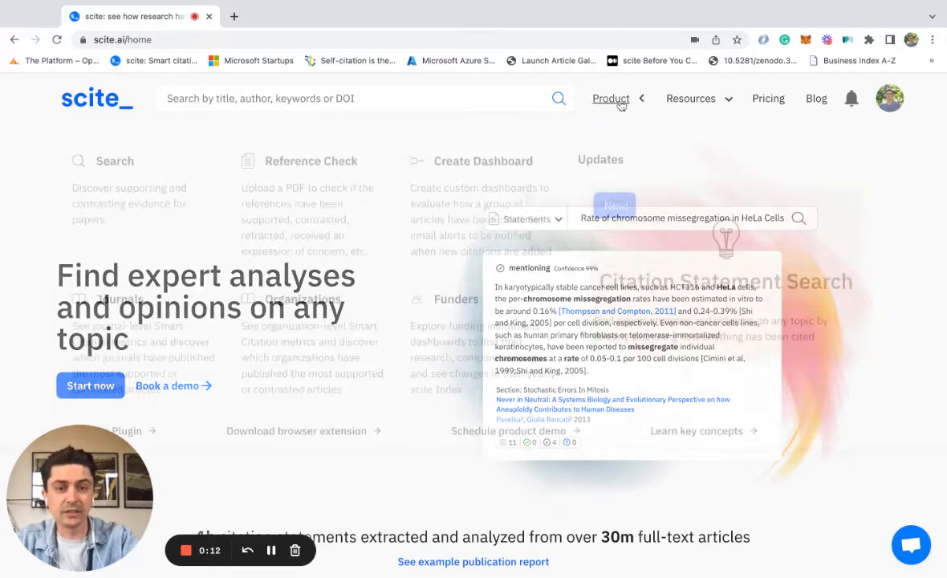
left_click(609, 98)
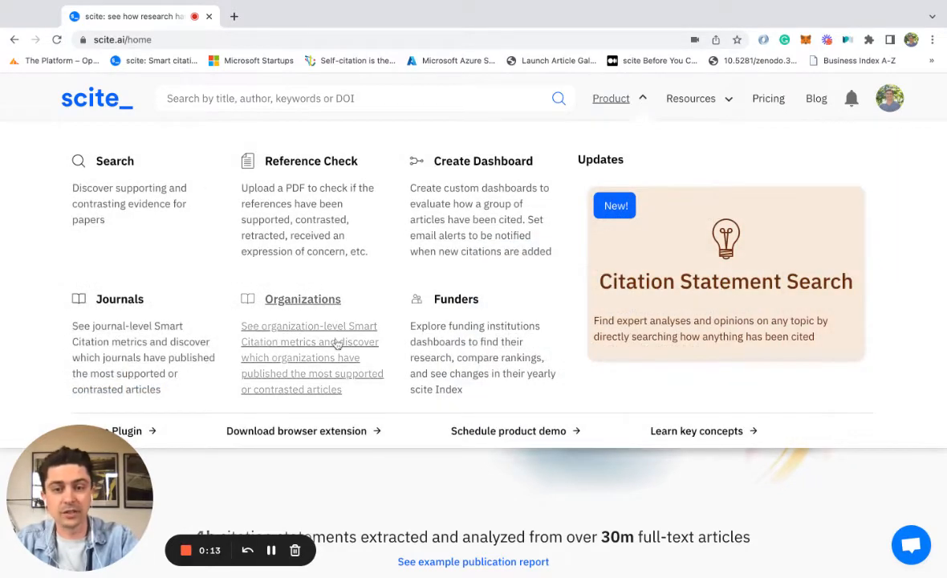
mouse_move(330, 319)
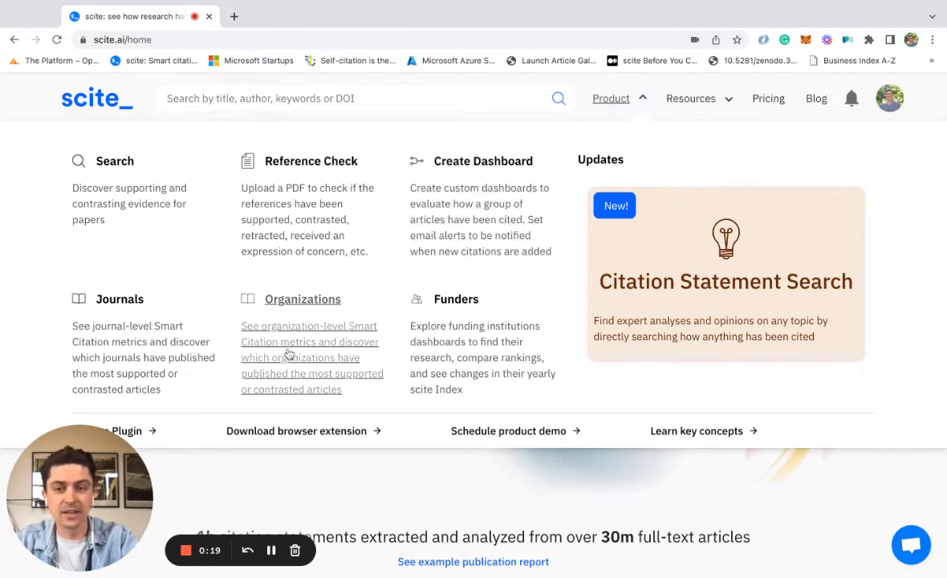
Step: Go to the Organizations page and scroll to the scite Index rankings table
left_click(302, 298)
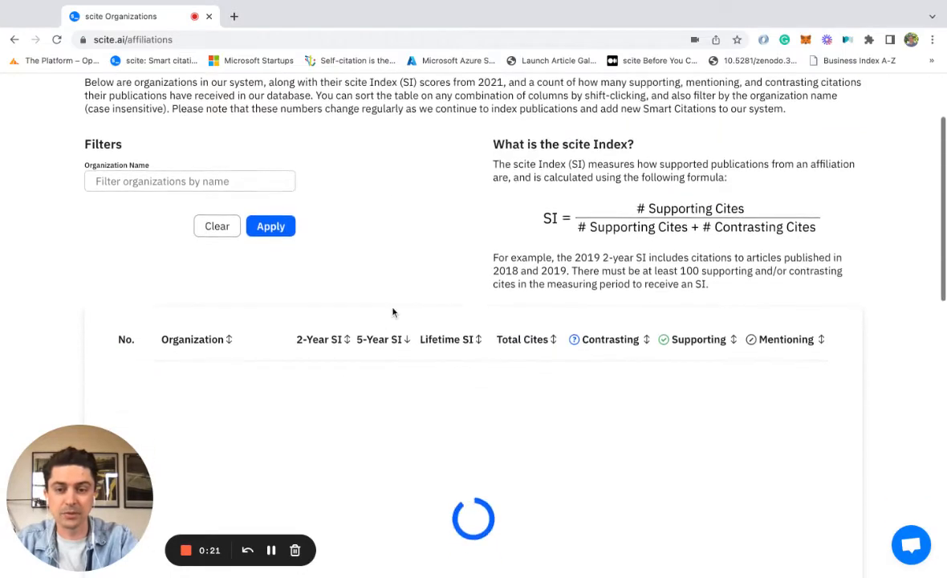
scroll("down", 3)
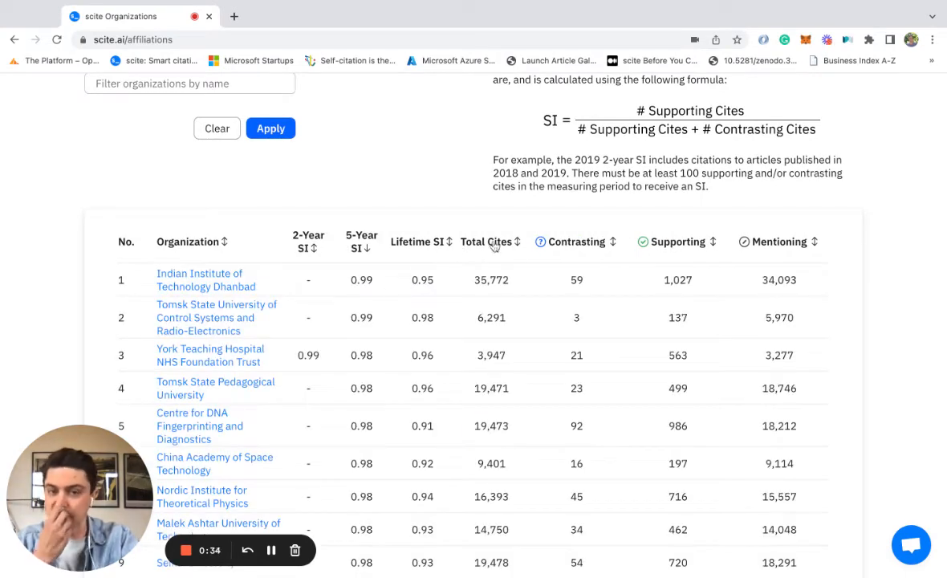
mouse_move(580, 246)
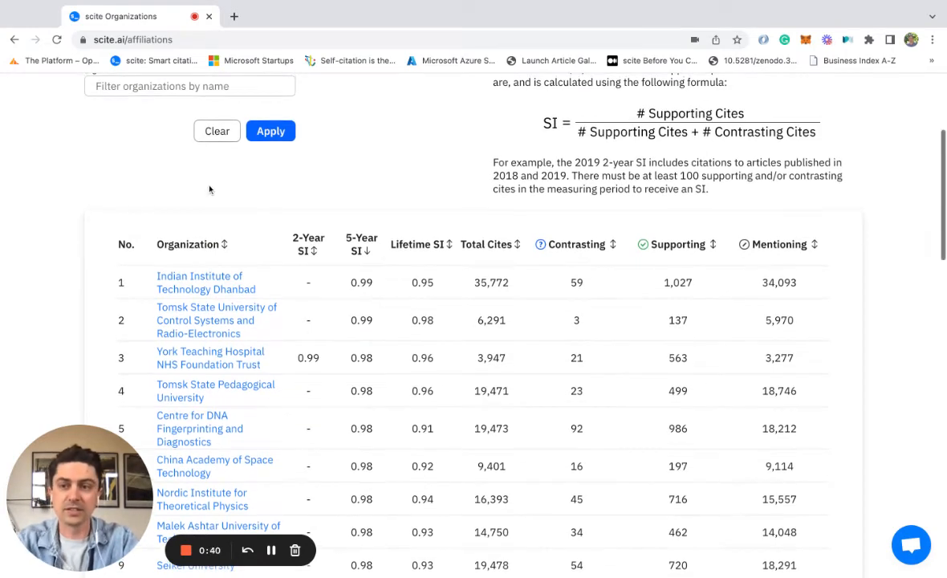
Step: Filter the organizations table by name 'cold spring' to show Cold Spring Harbor Laboratory
type("cold")
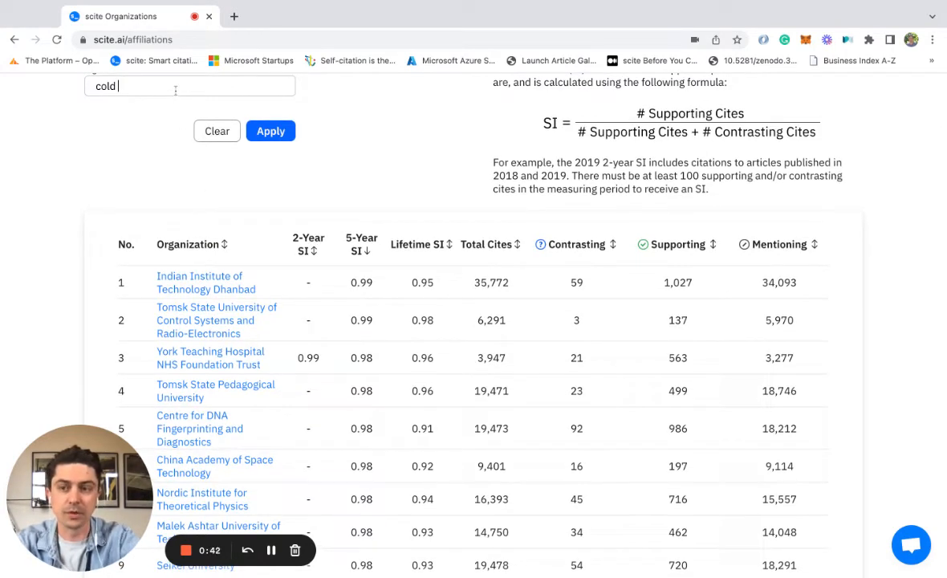
left_click(271, 131)
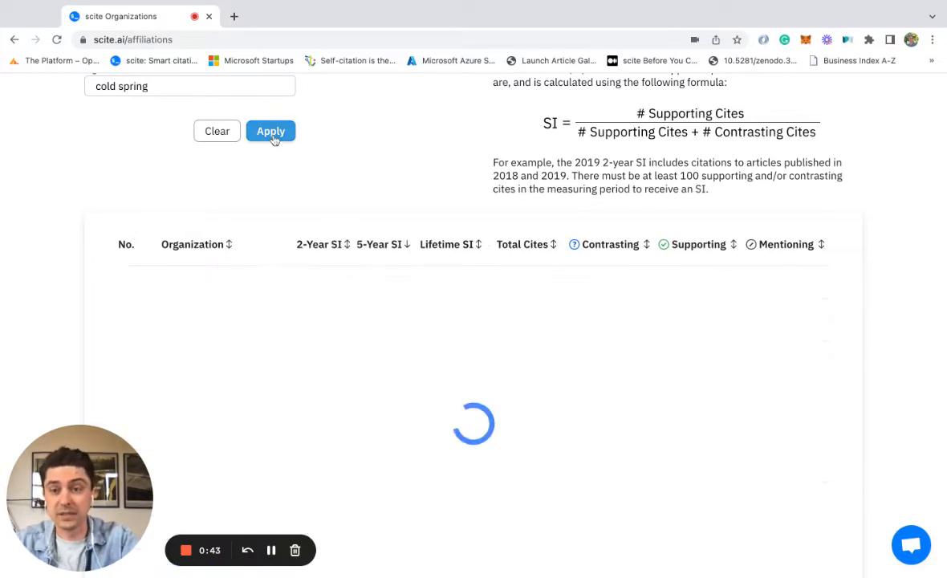
left_click(270, 131)
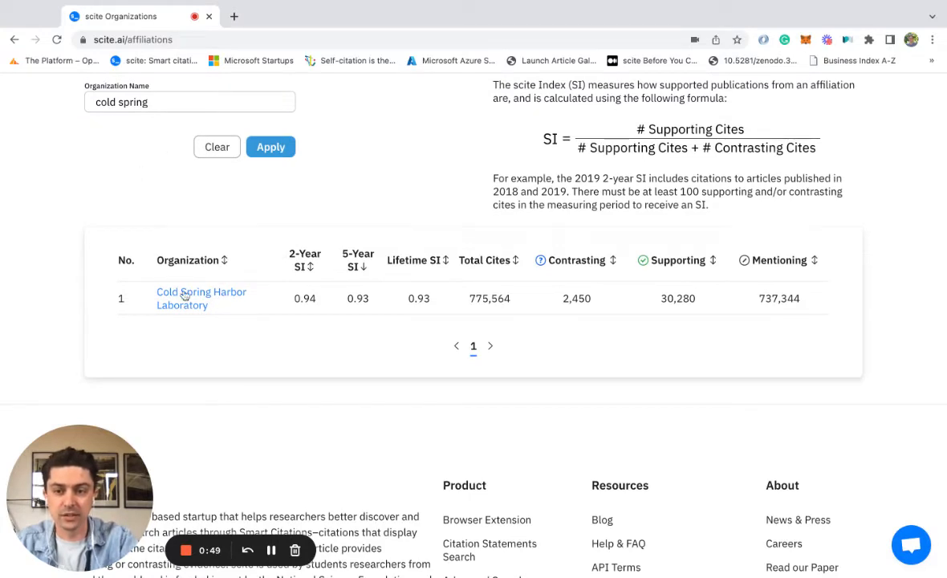
Step: Open Cold Spring Harbor Laboratory's dashboard showing 6,709 articles and citation counts
left_click(200, 297)
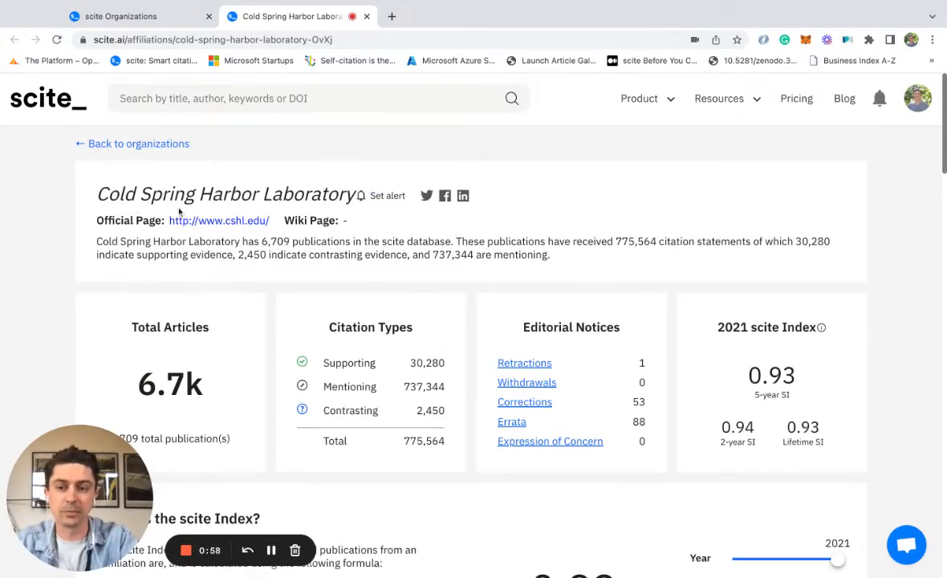
scroll("down", 3)
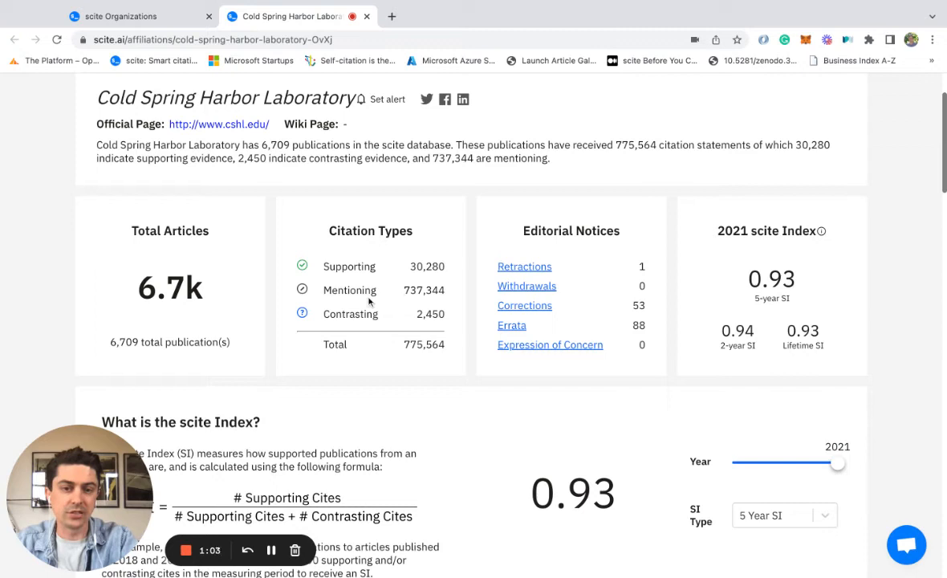
mouse_move(614, 288)
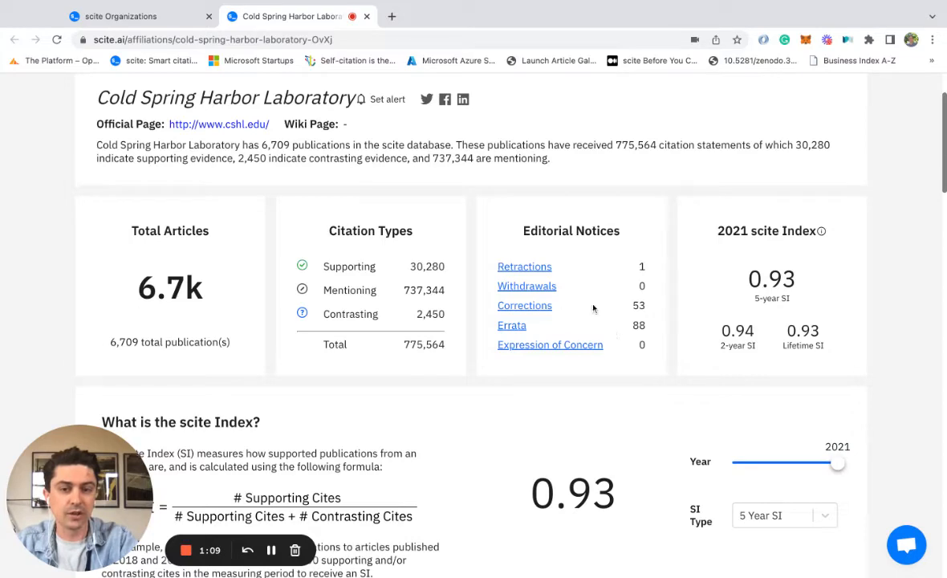
Step: Tick 2 Year SI on the SI Trends chart for 2000–2021
scroll("down", 3)
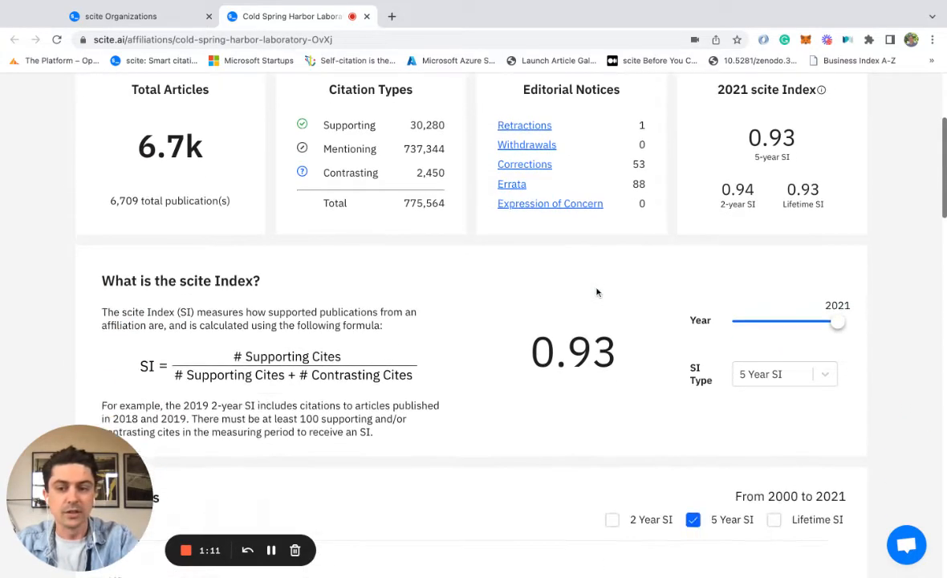
scroll("down", 3)
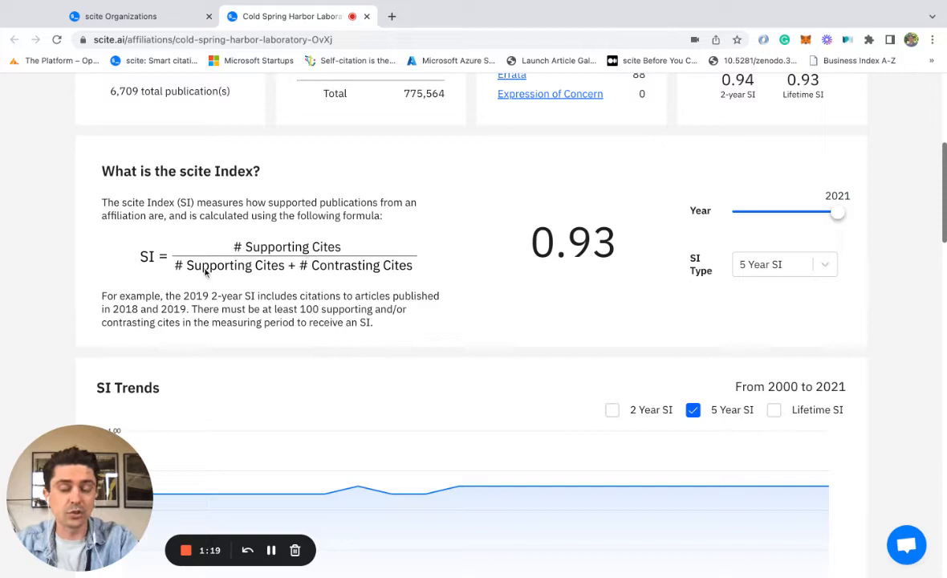
mouse_move(361, 280)
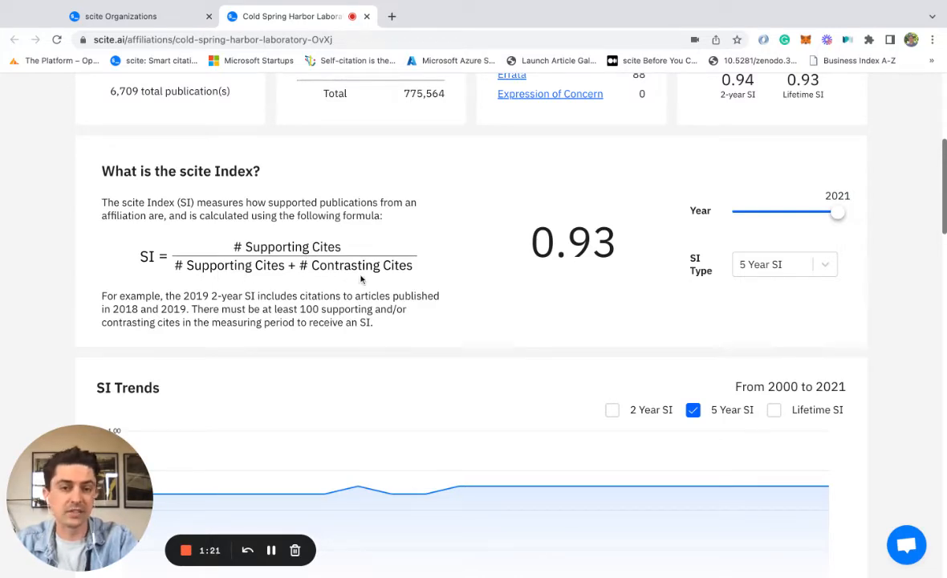
mouse_move(586, 279)
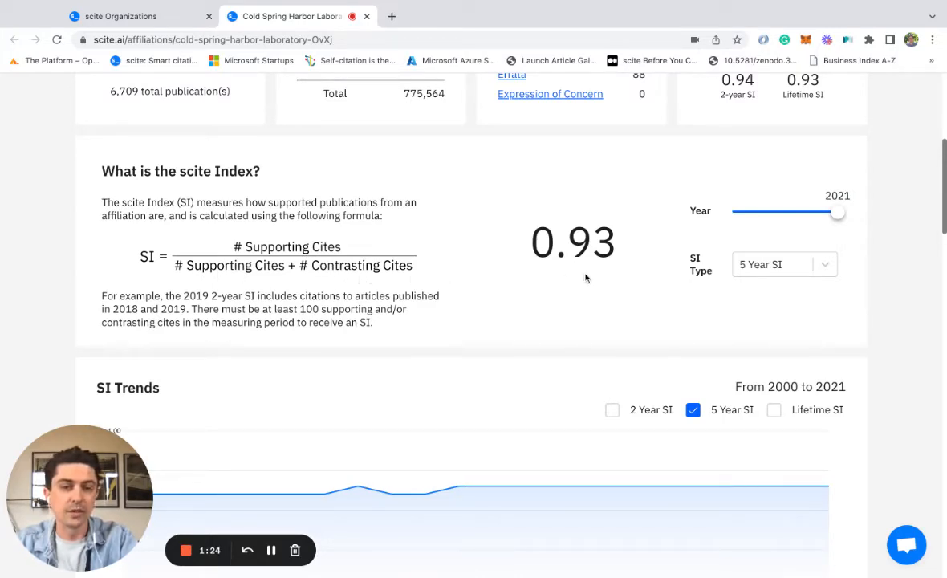
scroll("down", 3)
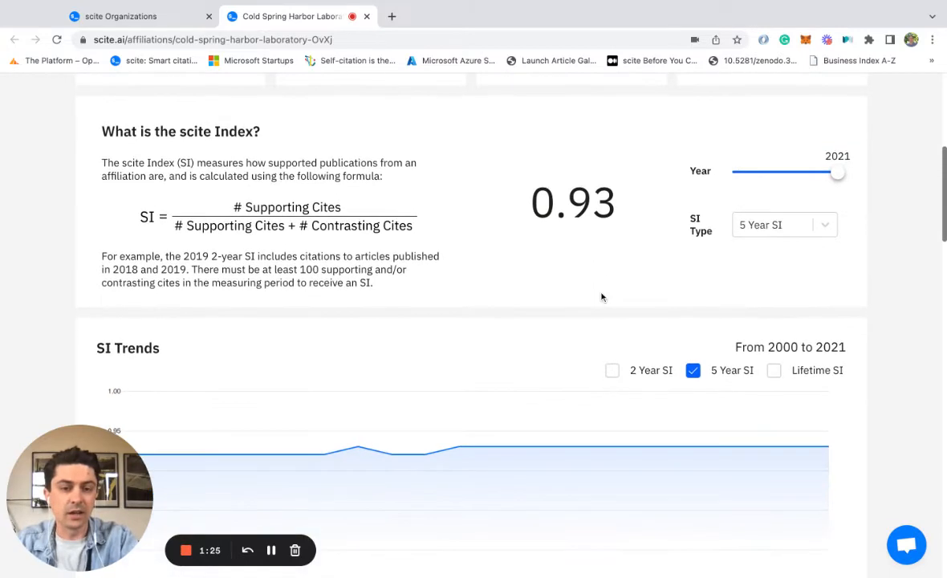
left_click(612, 370)
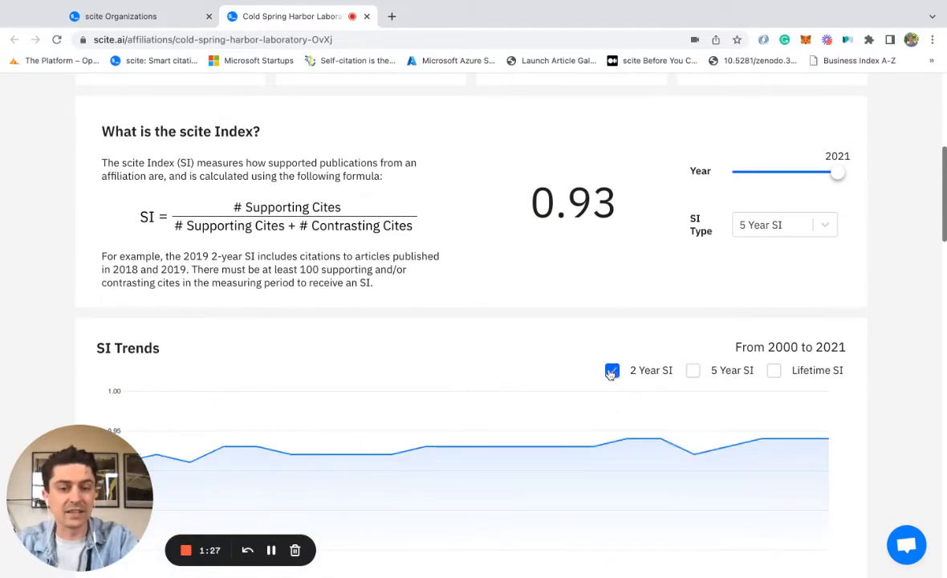
scroll("down", 3)
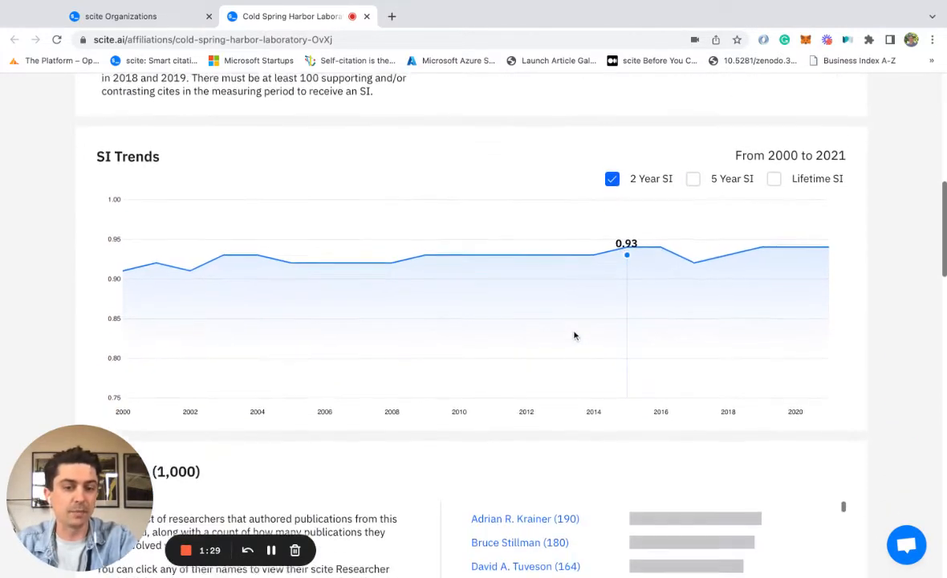
scroll("down", 3)
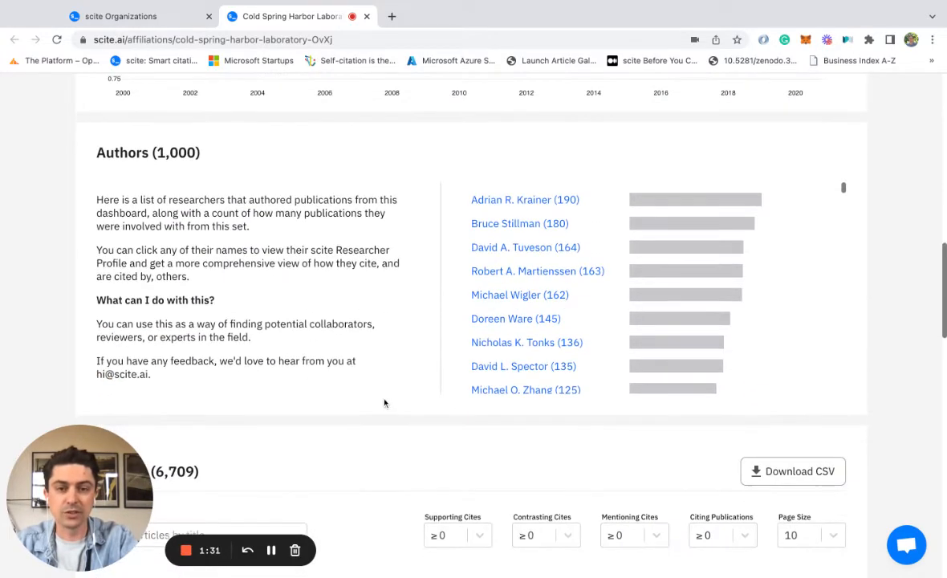
mouse_move(514, 247)
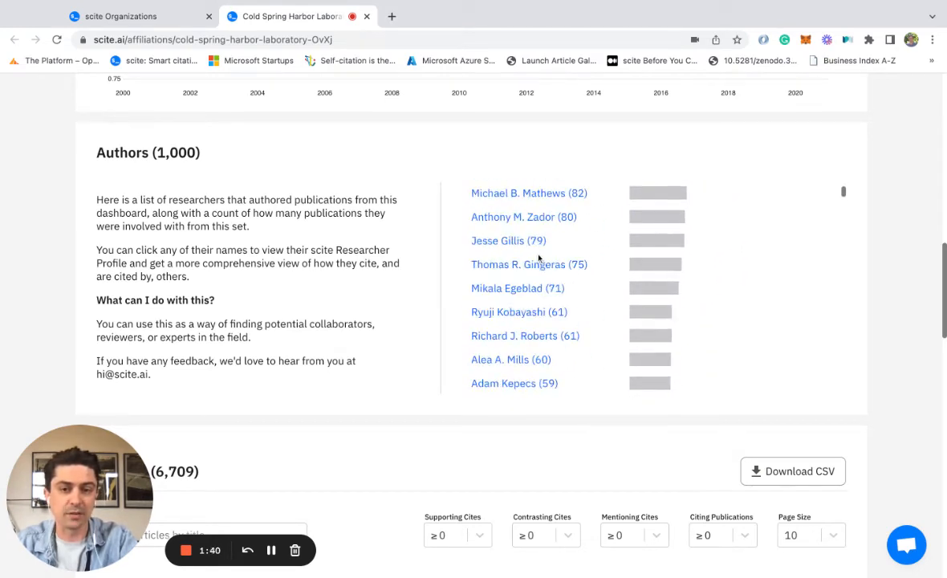
scroll("down", 3)
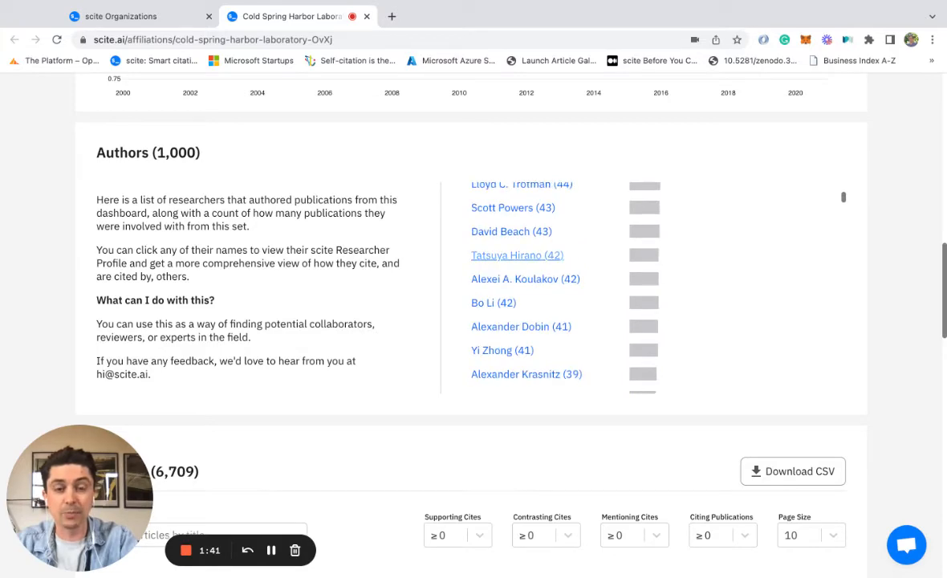
scroll("down", 3)
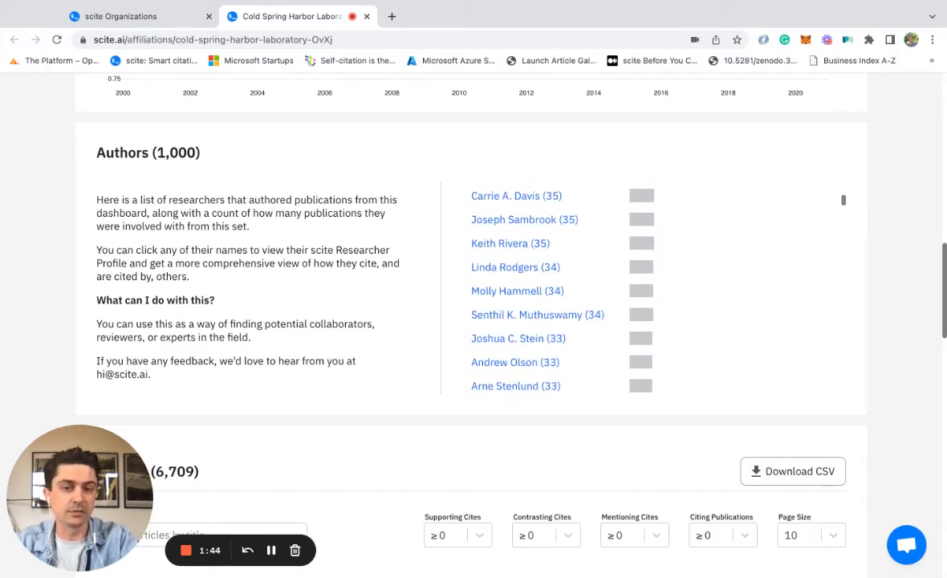
Step: Set the Contrasting Cites filter to '= 0', leaving 5,466 articles
scroll("down", 3)
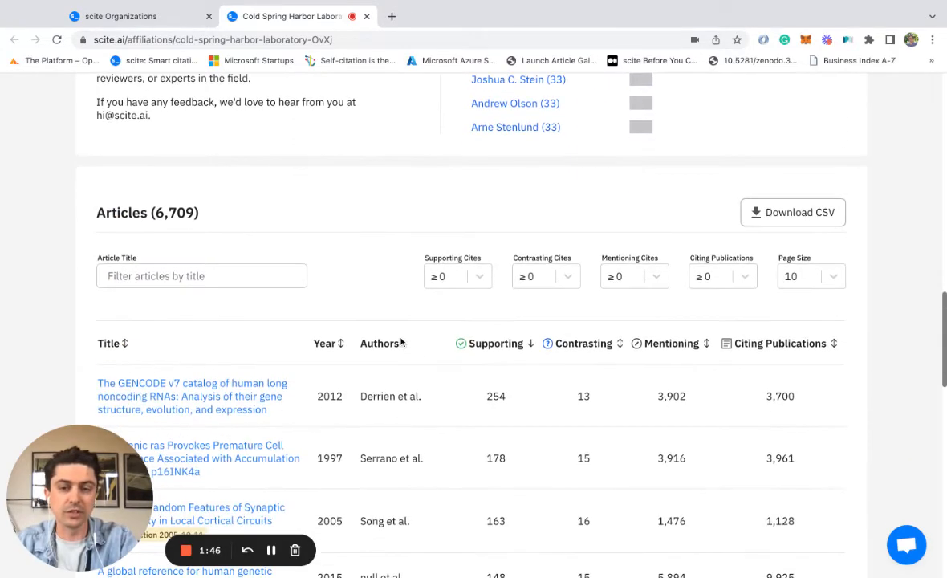
scroll("down", 3)
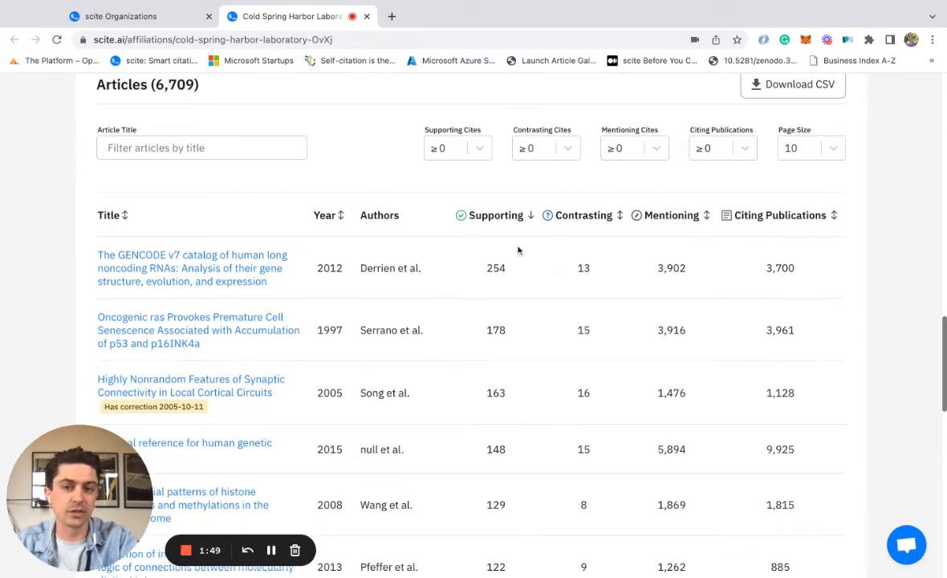
mouse_move(520, 235)
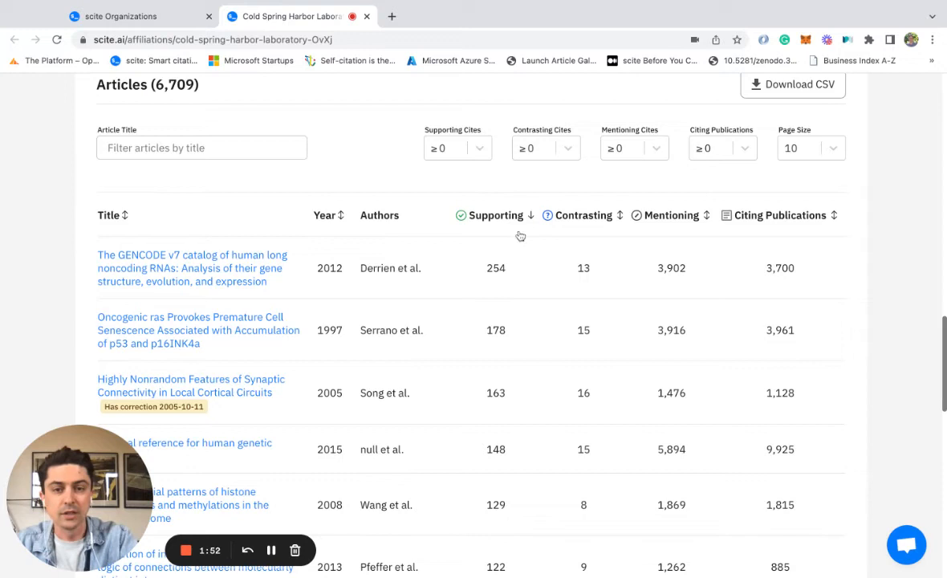
mouse_move(555, 235)
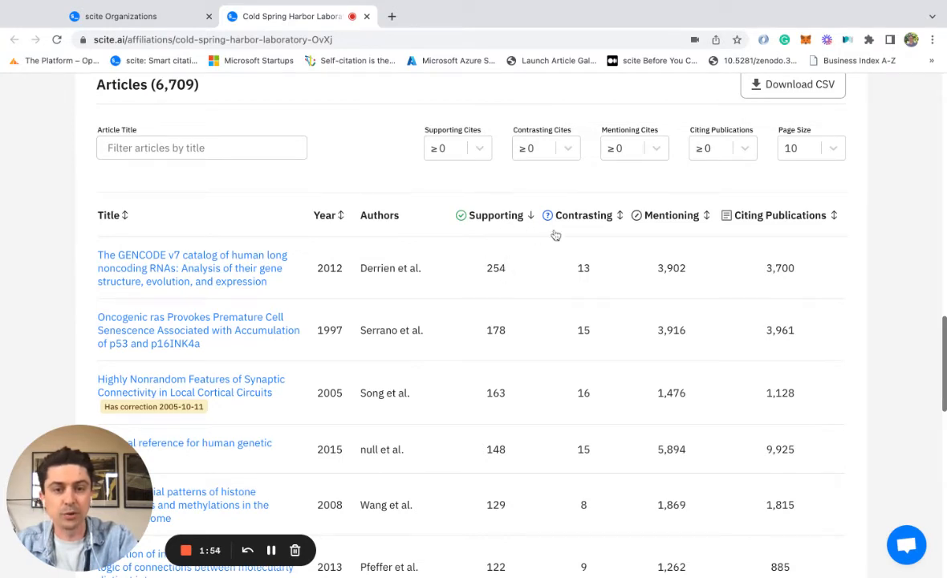
left_click(546, 148)
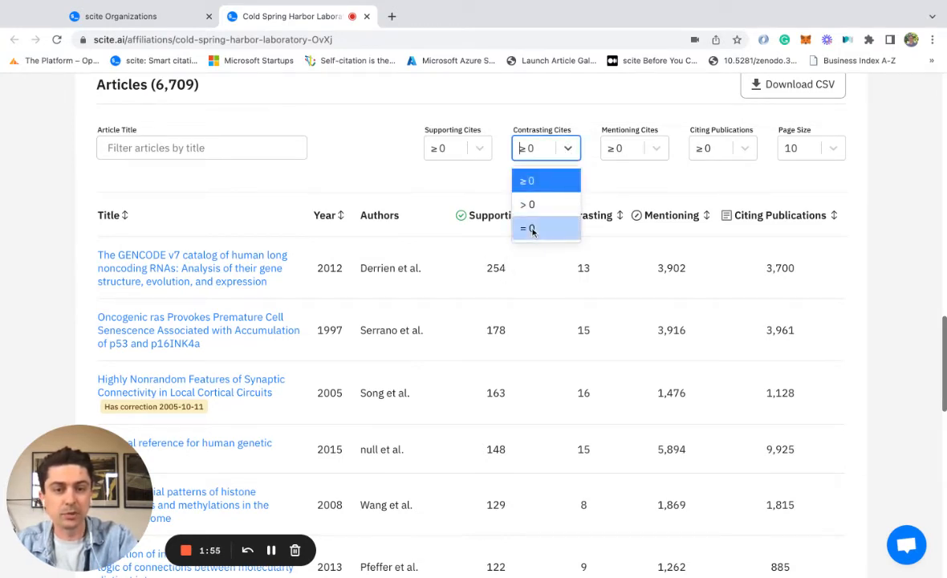
left_click(528, 230)
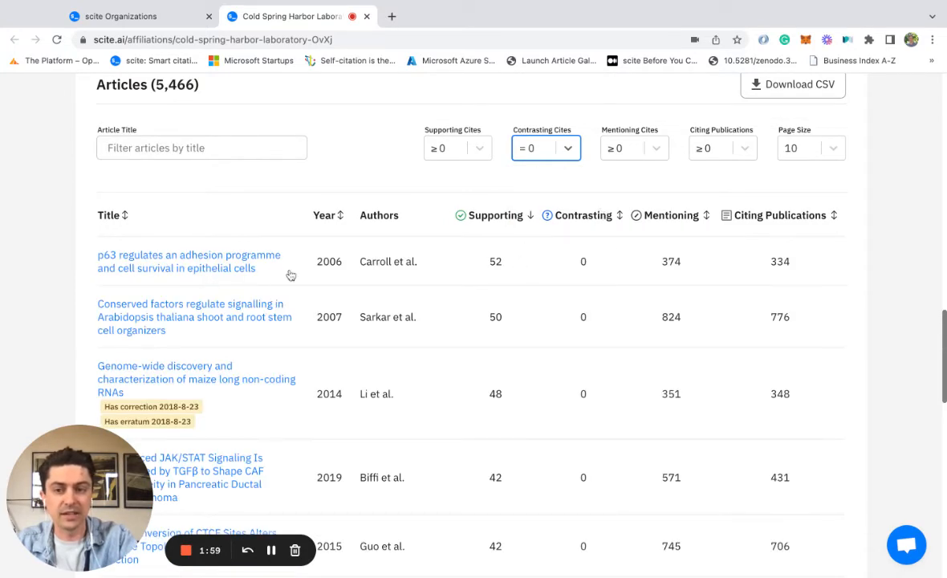
mouse_move(376, 262)
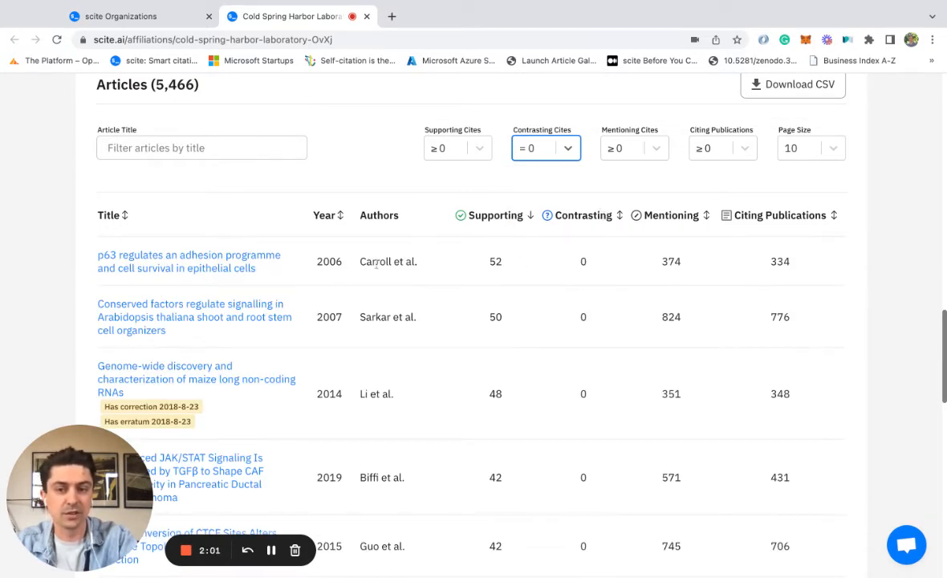
Step: Set the Supporting Cites filter to '> 0' in the articles table
left_click(457, 148)
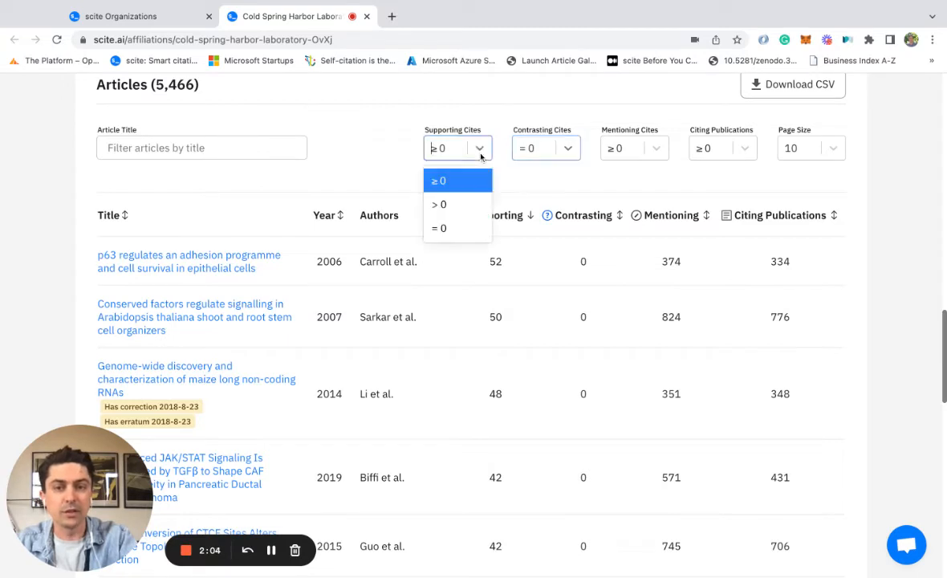
left_click(438, 203)
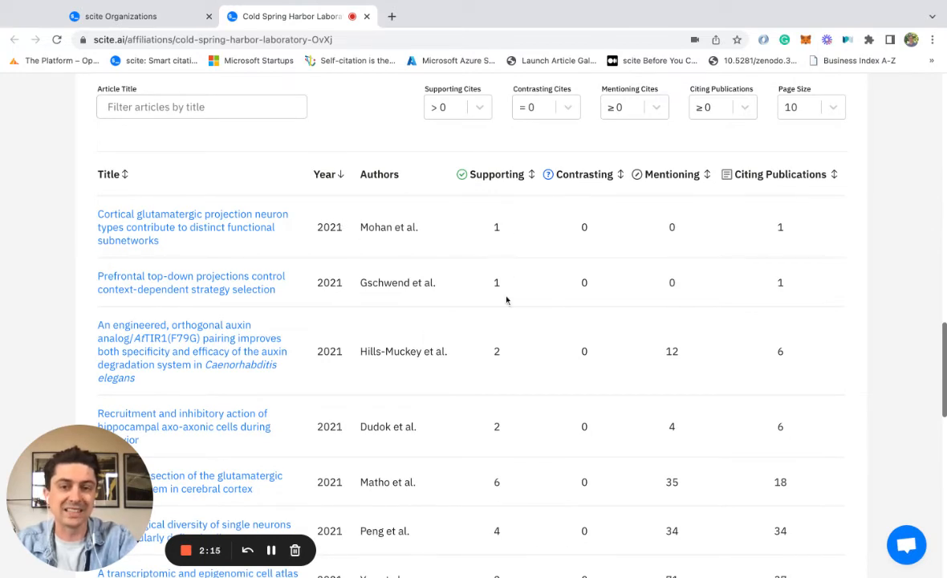
mouse_move(501, 218)
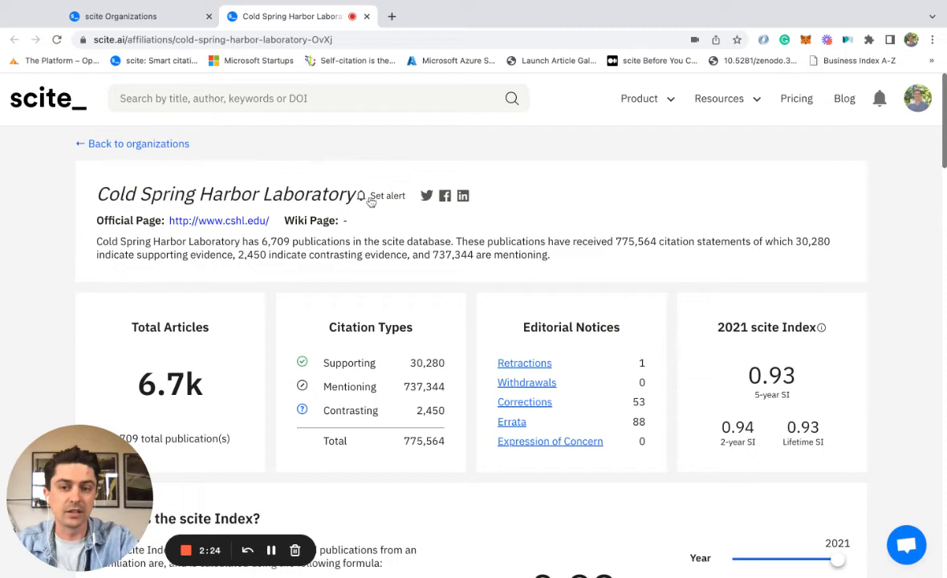
mouse_move(393, 228)
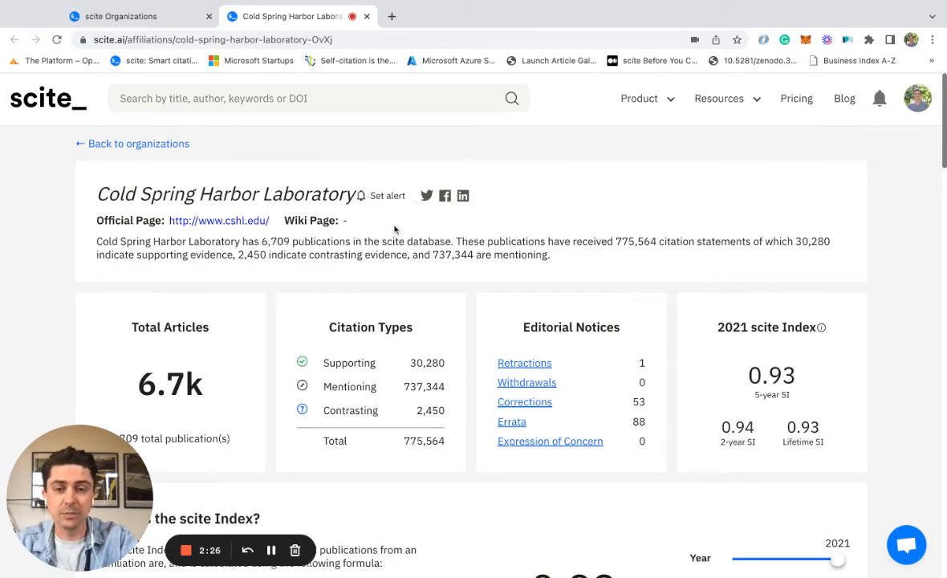
mouse_move(447, 258)
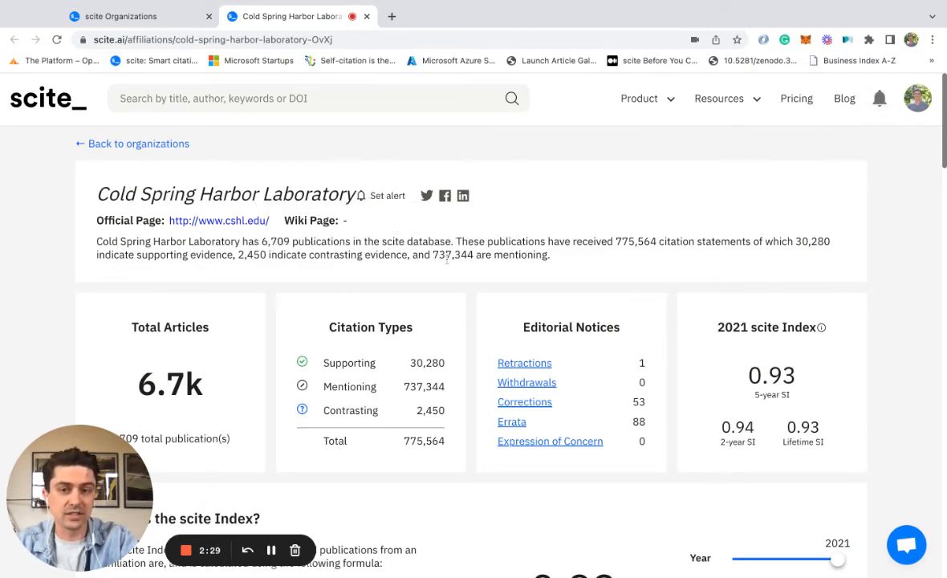
scroll("down", 3)
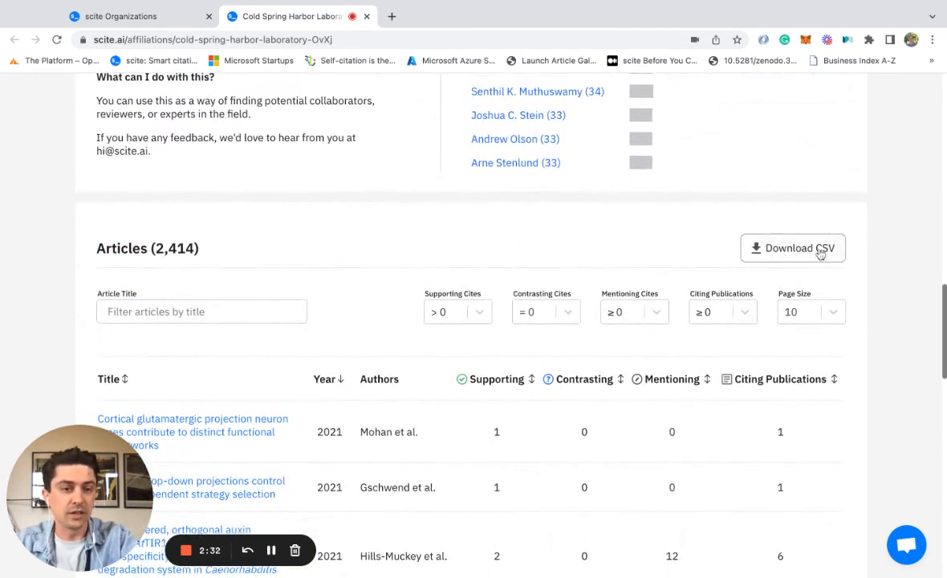
mouse_move(793, 248)
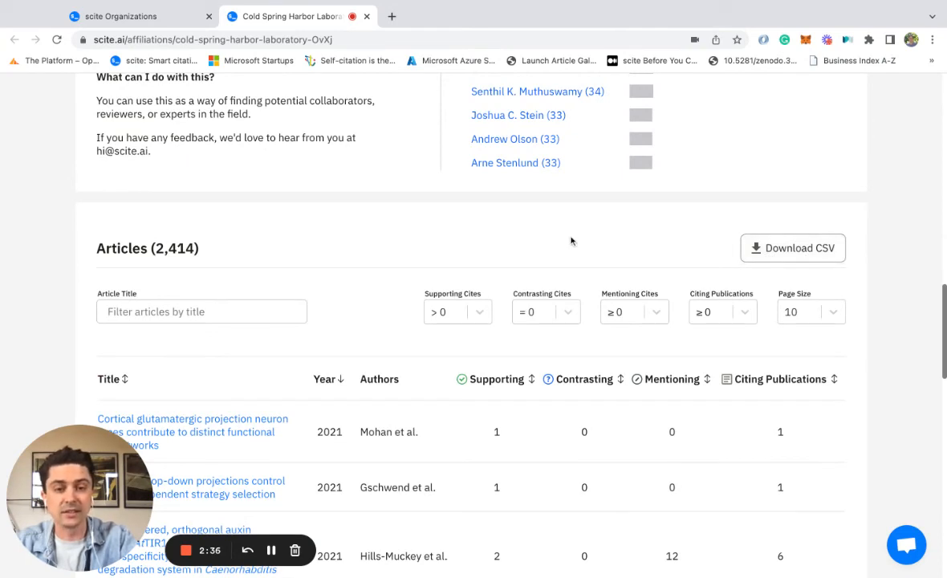
mouse_move(389, 445)
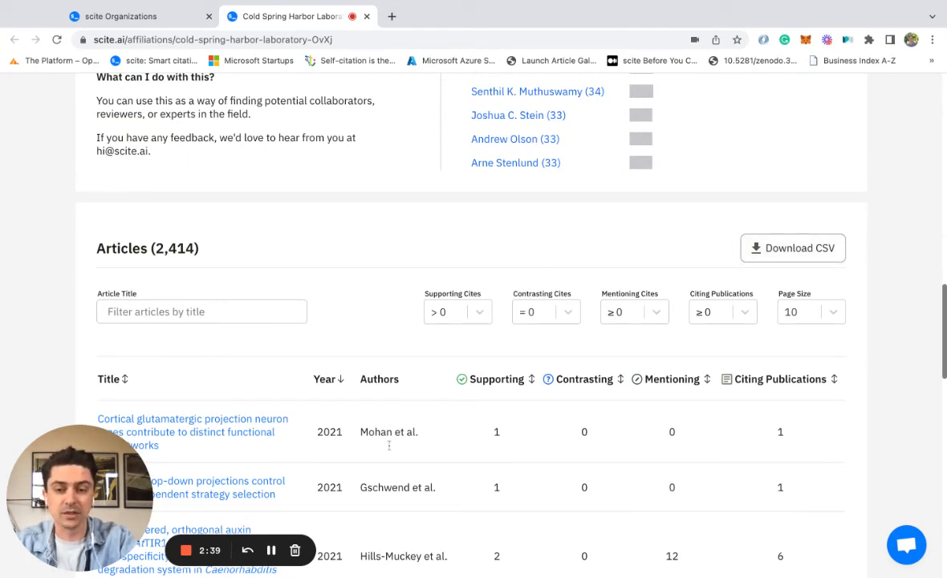